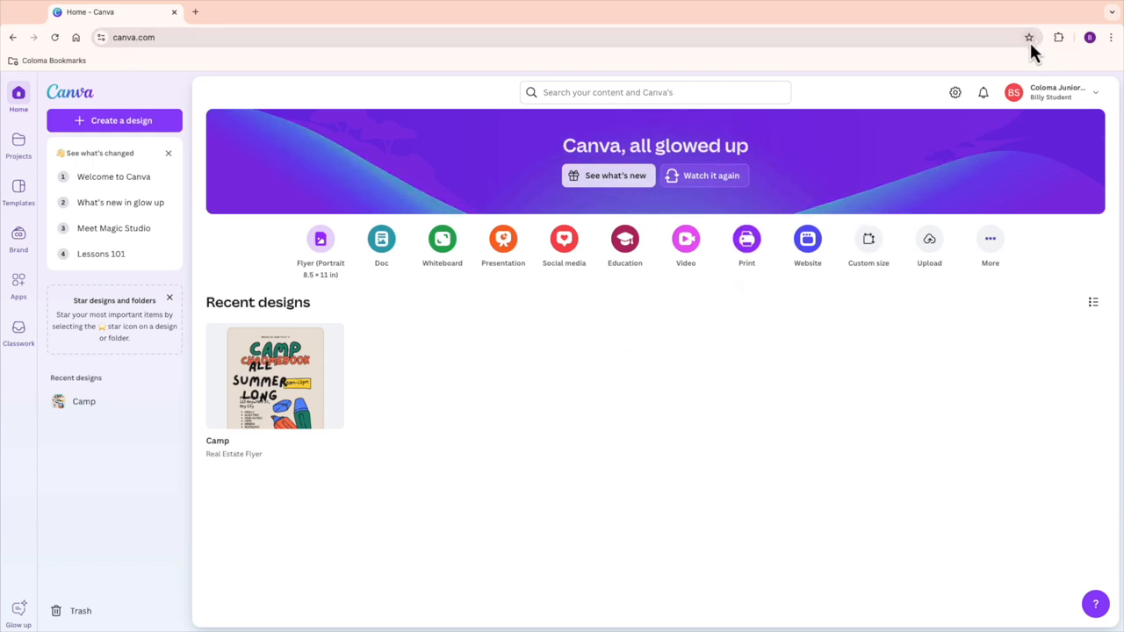
Save the Canva home page as a bookmark via the address-bar star and accept it as is
{"action": "left_click", "coordinate": [1029, 37]}
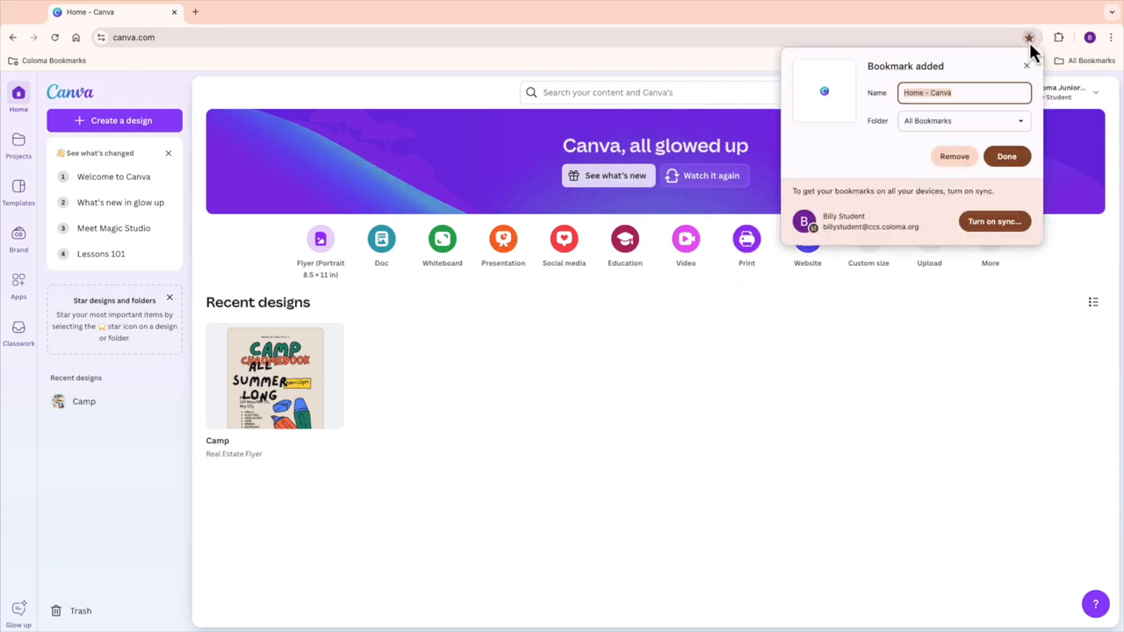
{"action": "left_click", "coordinate": [1006, 156]}
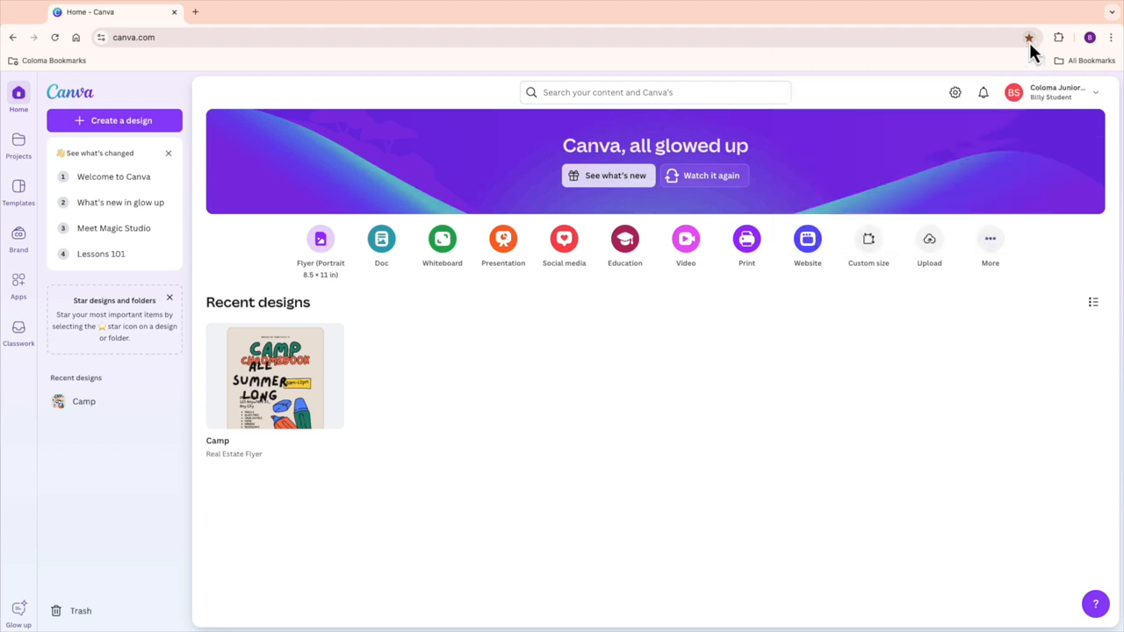
{"action": "left_click", "coordinate": [1029, 36]}
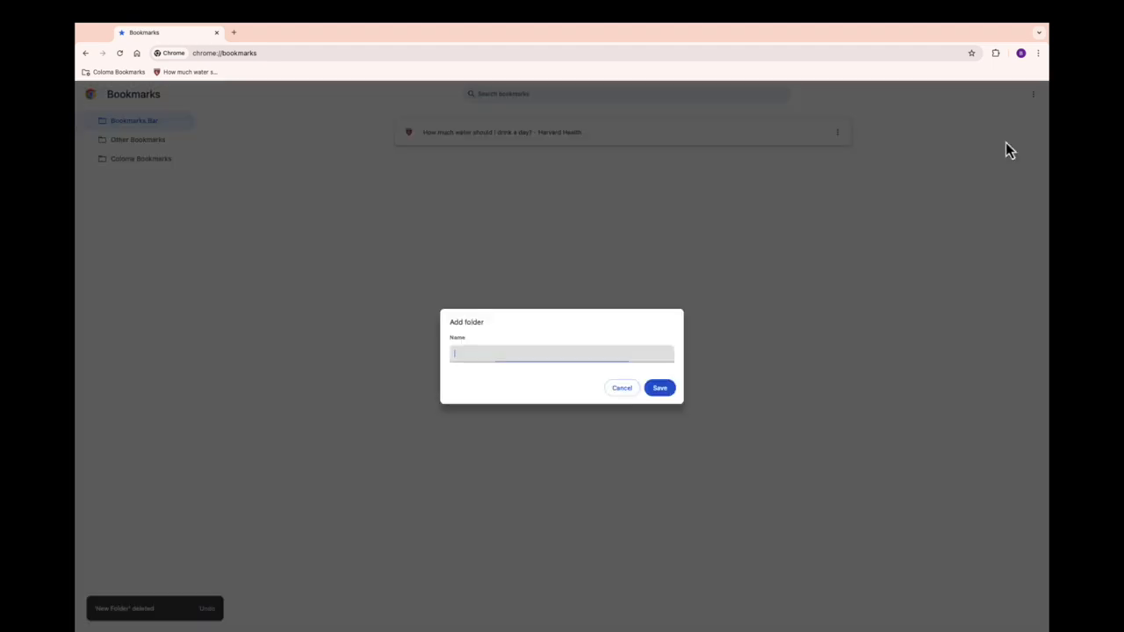
Name the new bookmarks folder 'Games' and save it
{"action": "type", "text": "Games"}
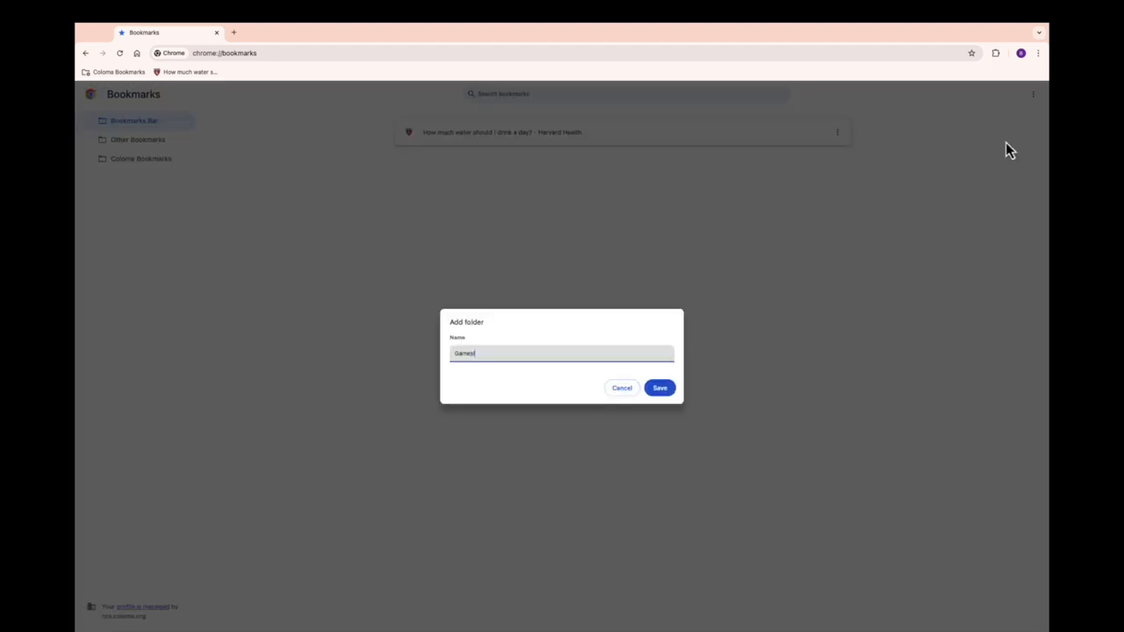
{"action": "left_click", "coordinate": [660, 388]}
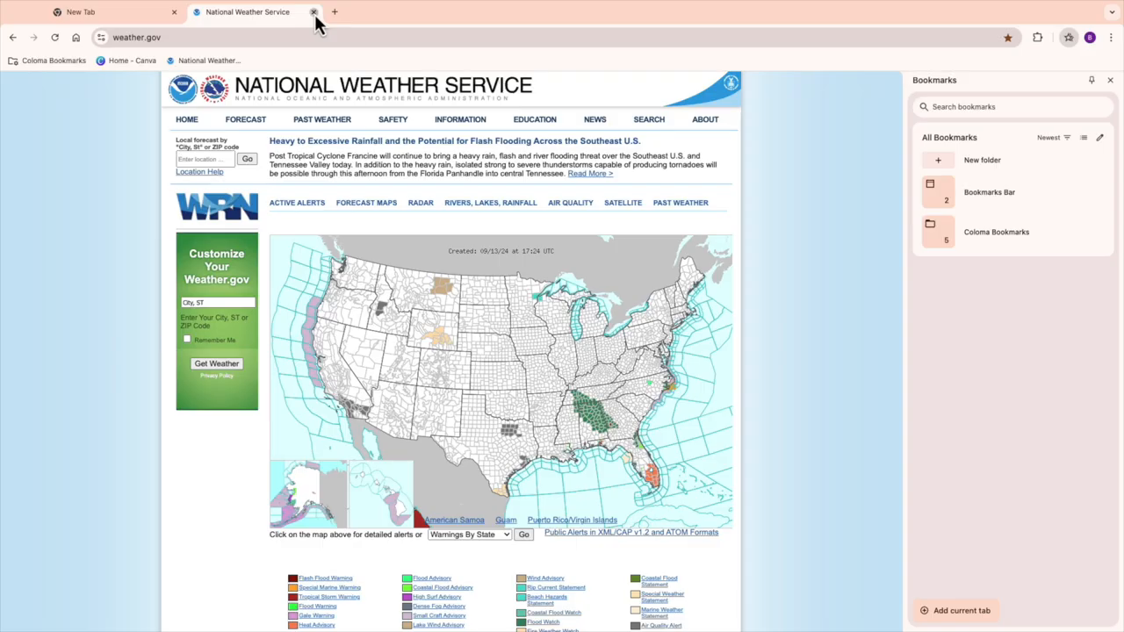
Close the National Weather Service tab and bring up its bookmark's options for deletion
{"action": "left_click", "coordinate": [313, 11]}
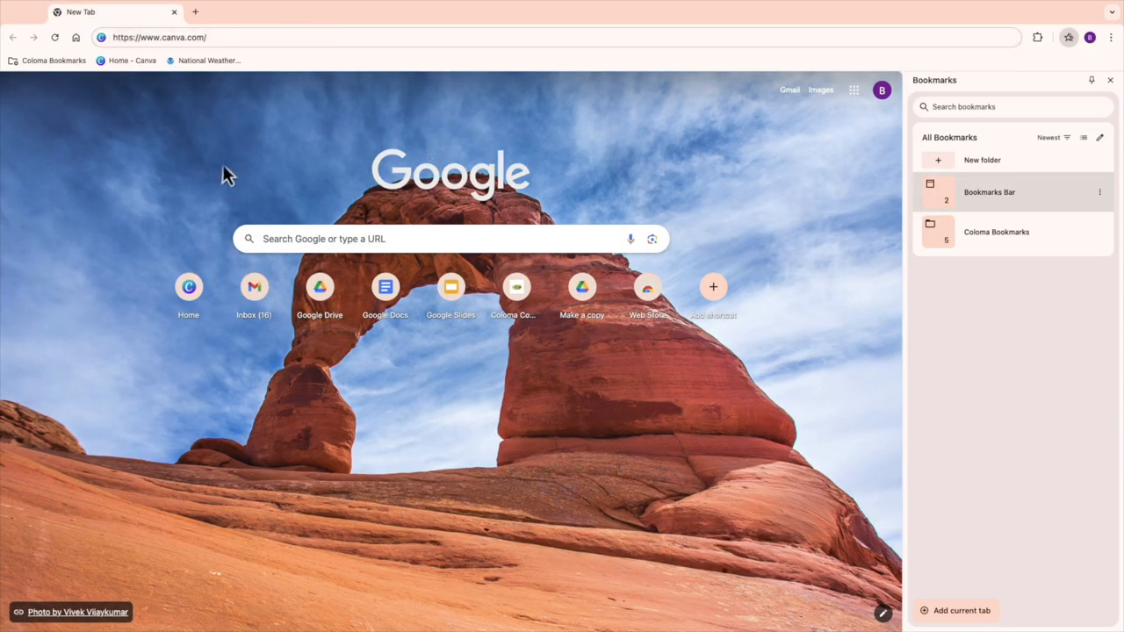
{"action": "mouse_move", "coordinate": [207, 60]}
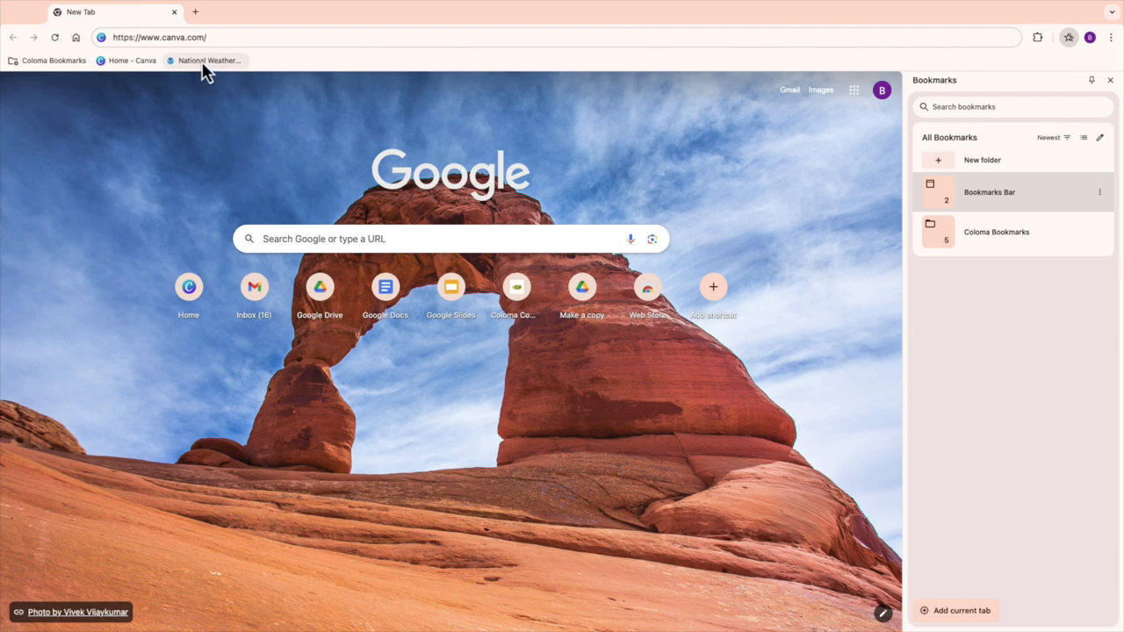
{"action": "right_click", "coordinate": [203, 60]}
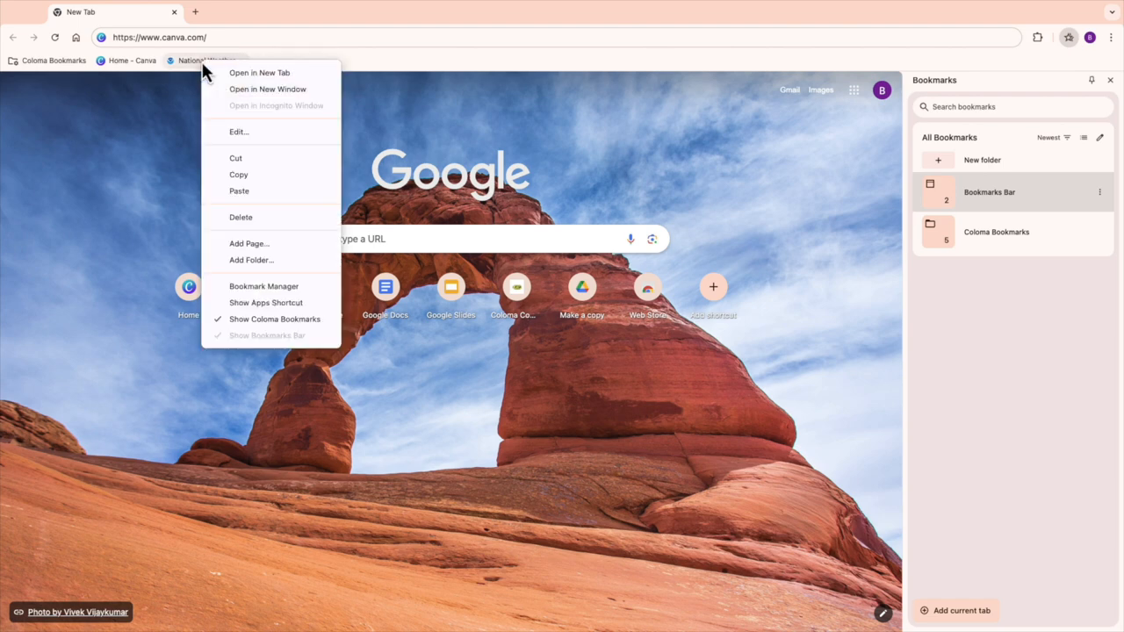
{"action": "mouse_move", "coordinate": [270, 228]}
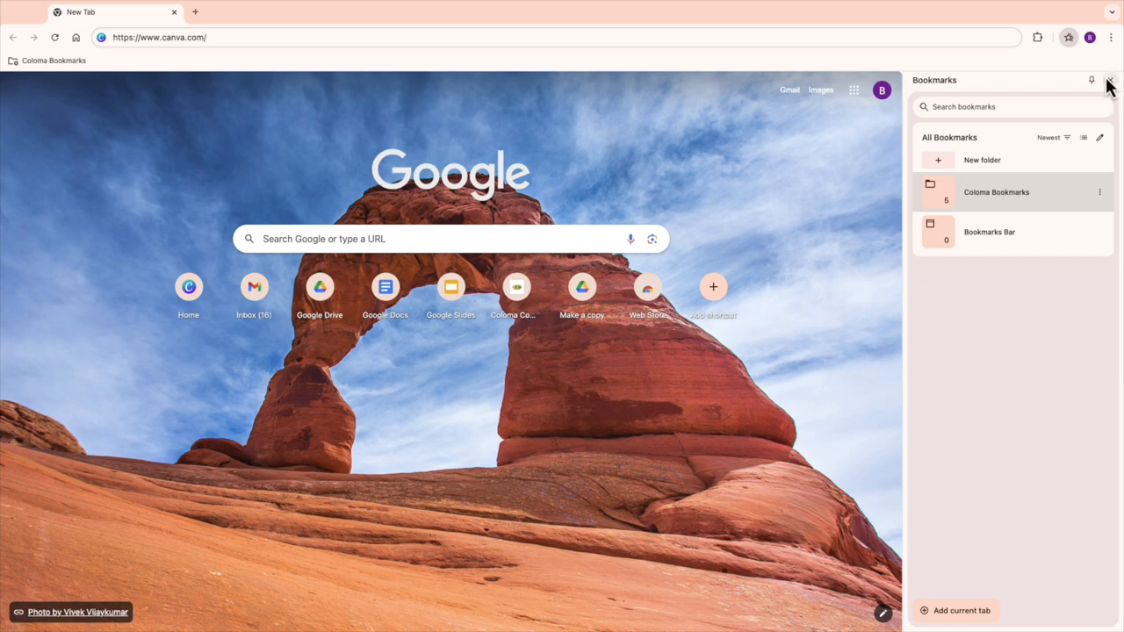
Turn on sync for the signed-in profile, confirming with 'Yes, I'm in'
{"action": "left_click", "coordinate": [1088, 37]}
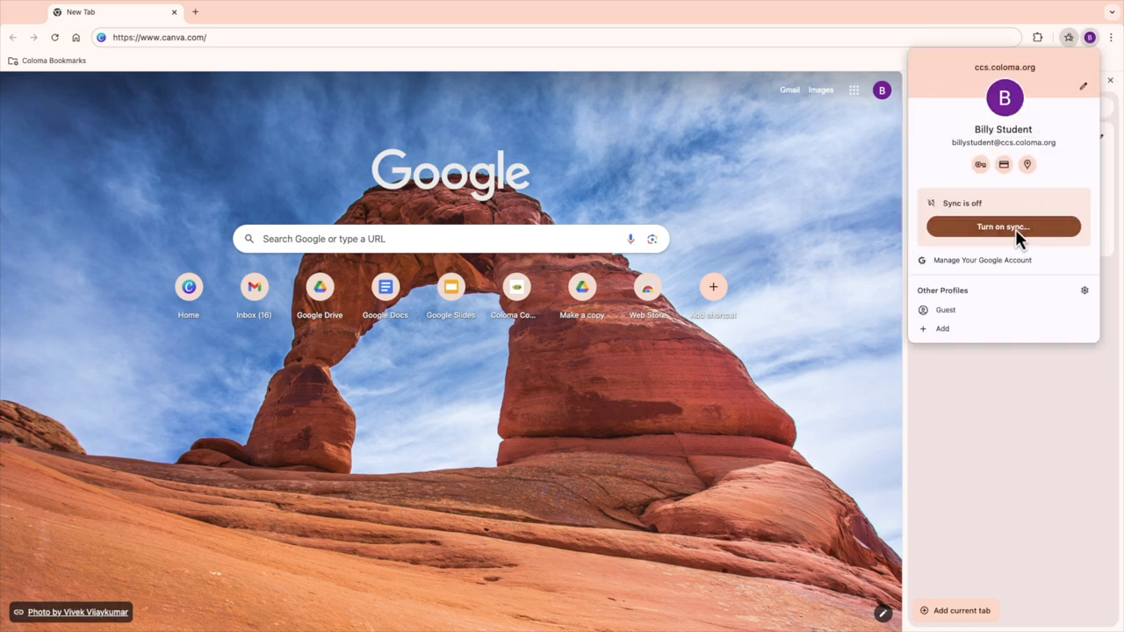
{"action": "left_click", "coordinate": [1002, 226]}
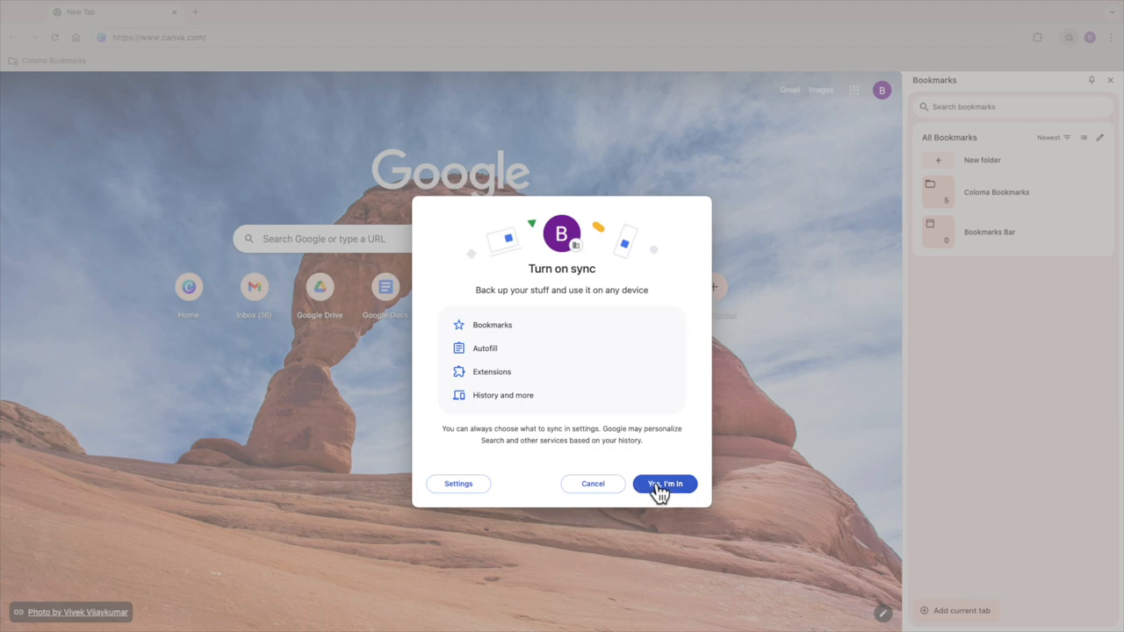
{"action": "left_click", "coordinate": [663, 484]}
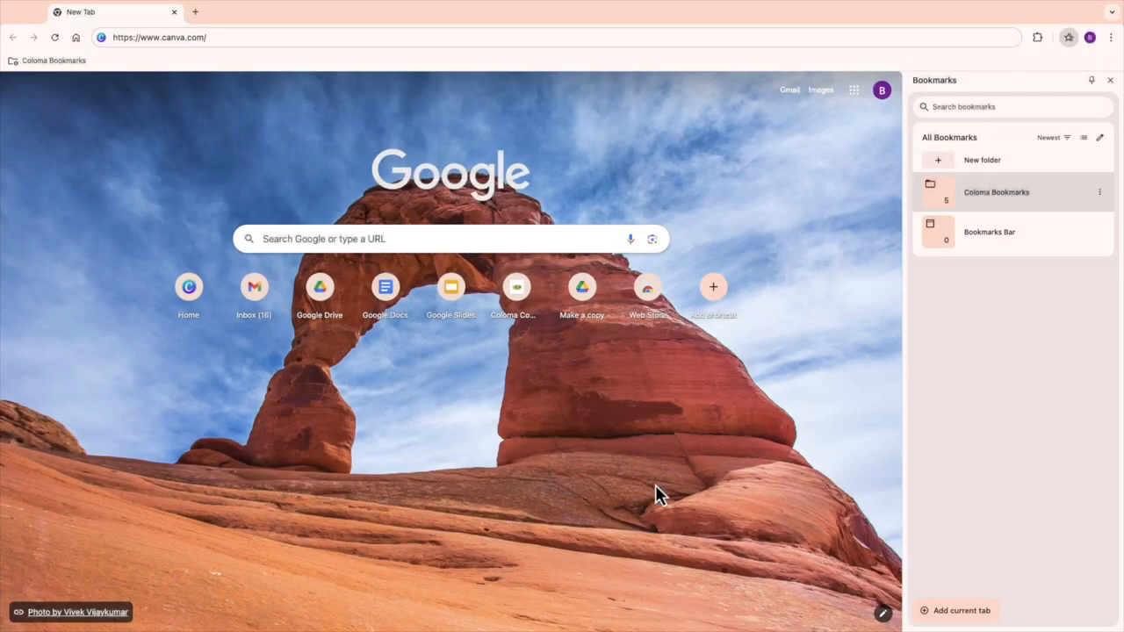